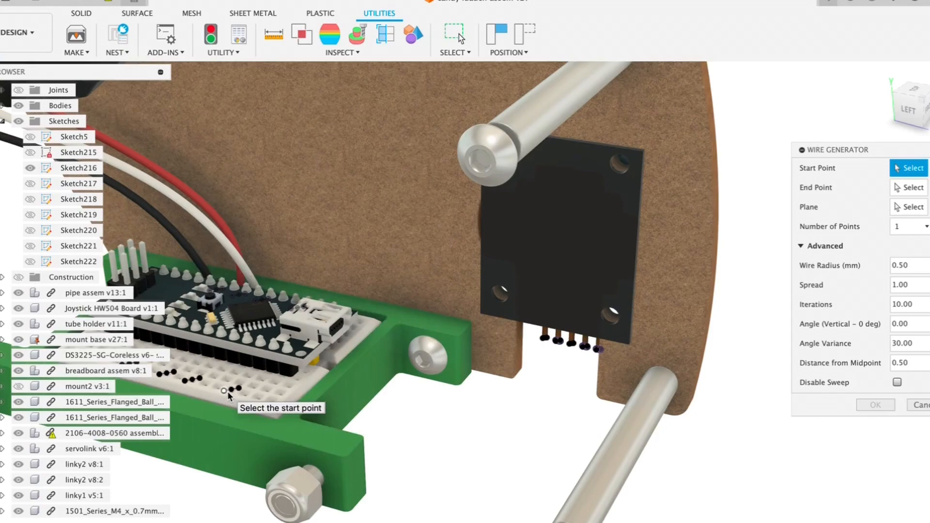
Set the wire's start point at a pin hole on the breadboard.
click(224, 391)
text(40)
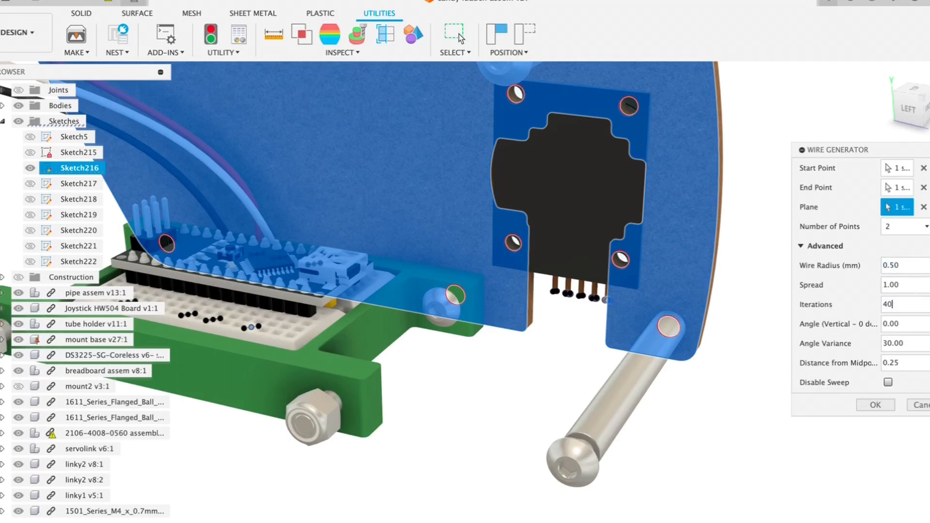
mouse_move(412, 386)
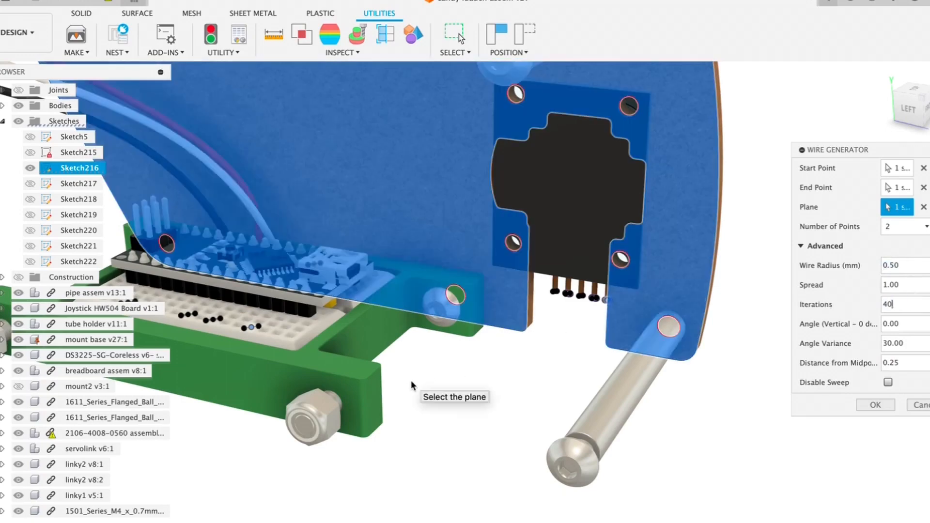